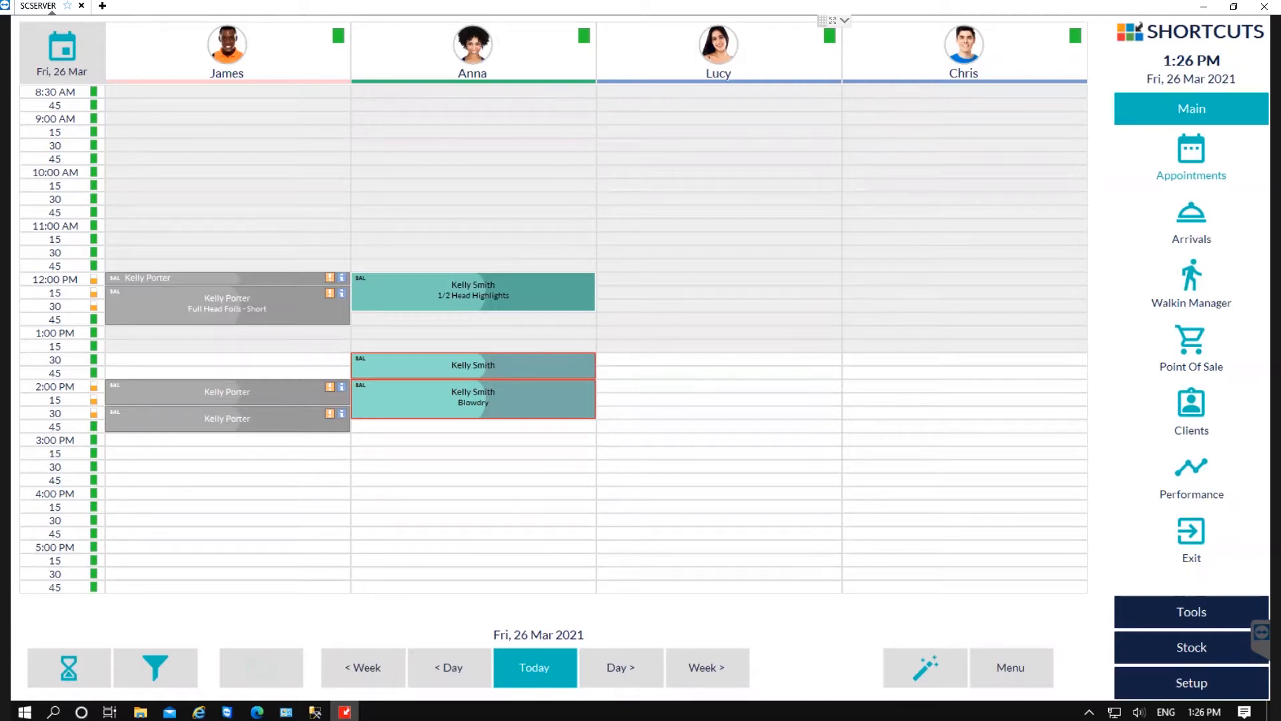
{"action": "mouse_move", "coordinate": [909, 557]}
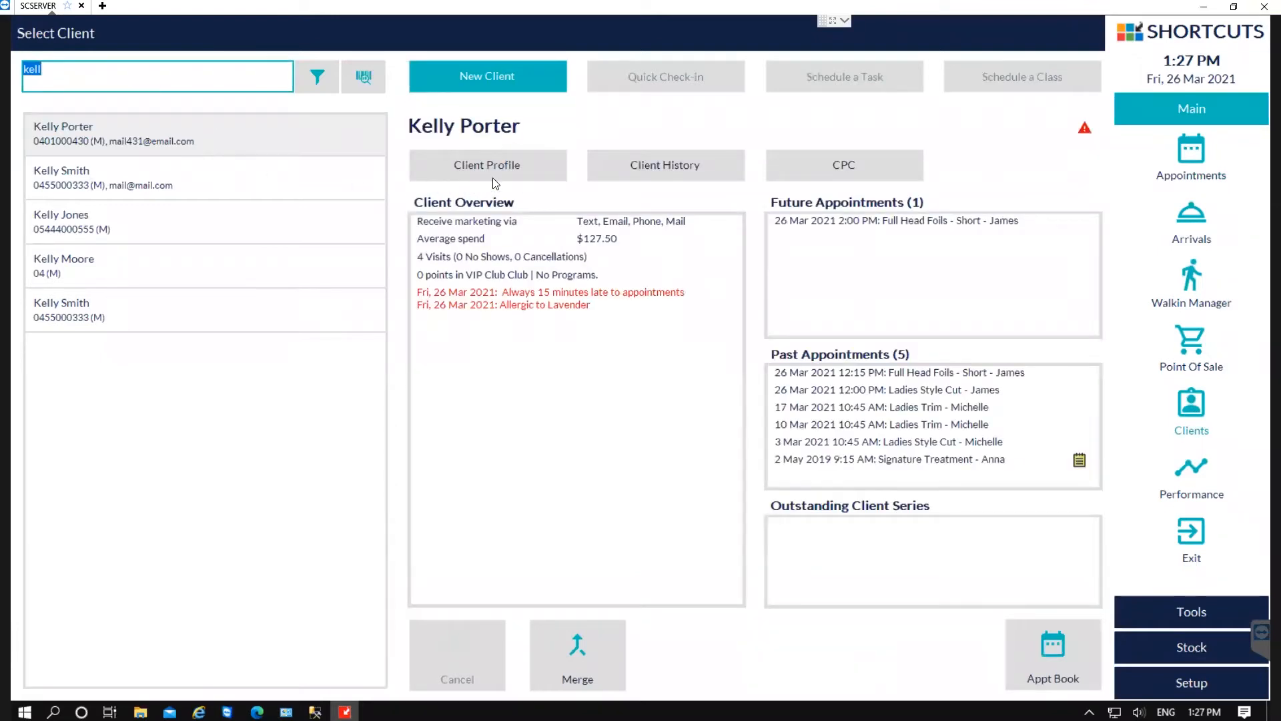
{"action": "left_click", "coordinate": [487, 164]}
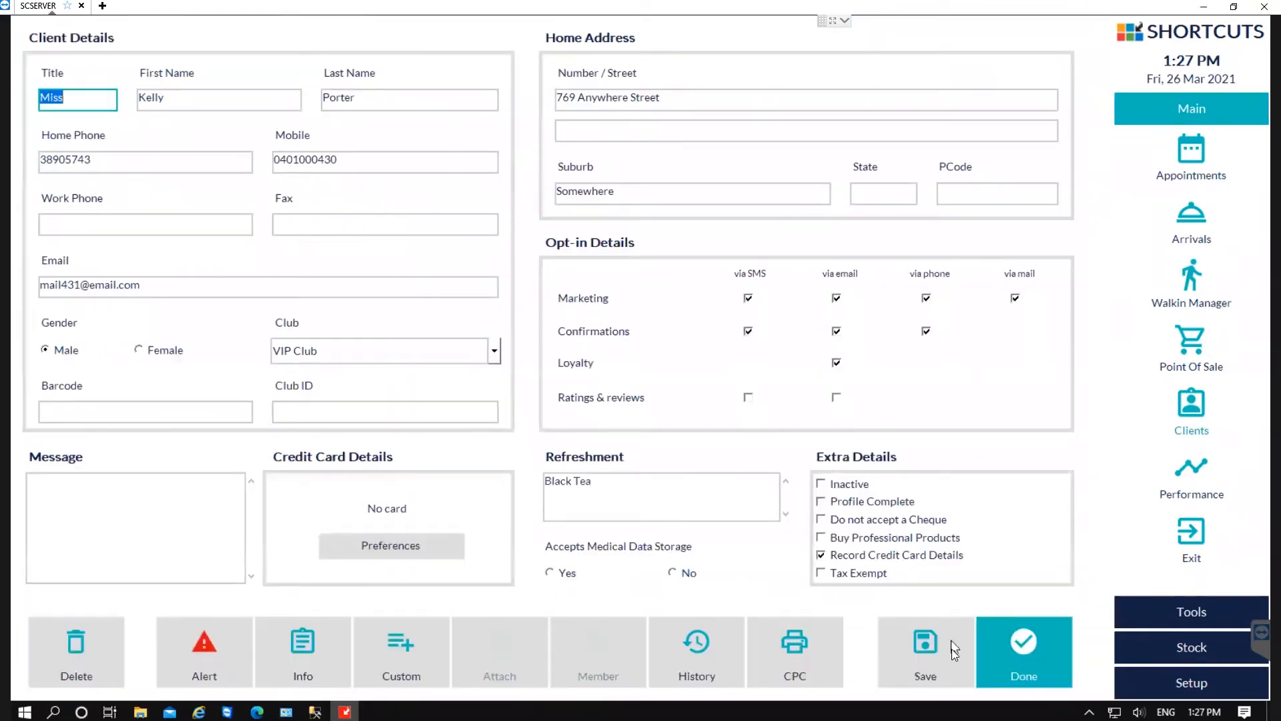
{"action": "left_click", "coordinate": [1023, 652]}
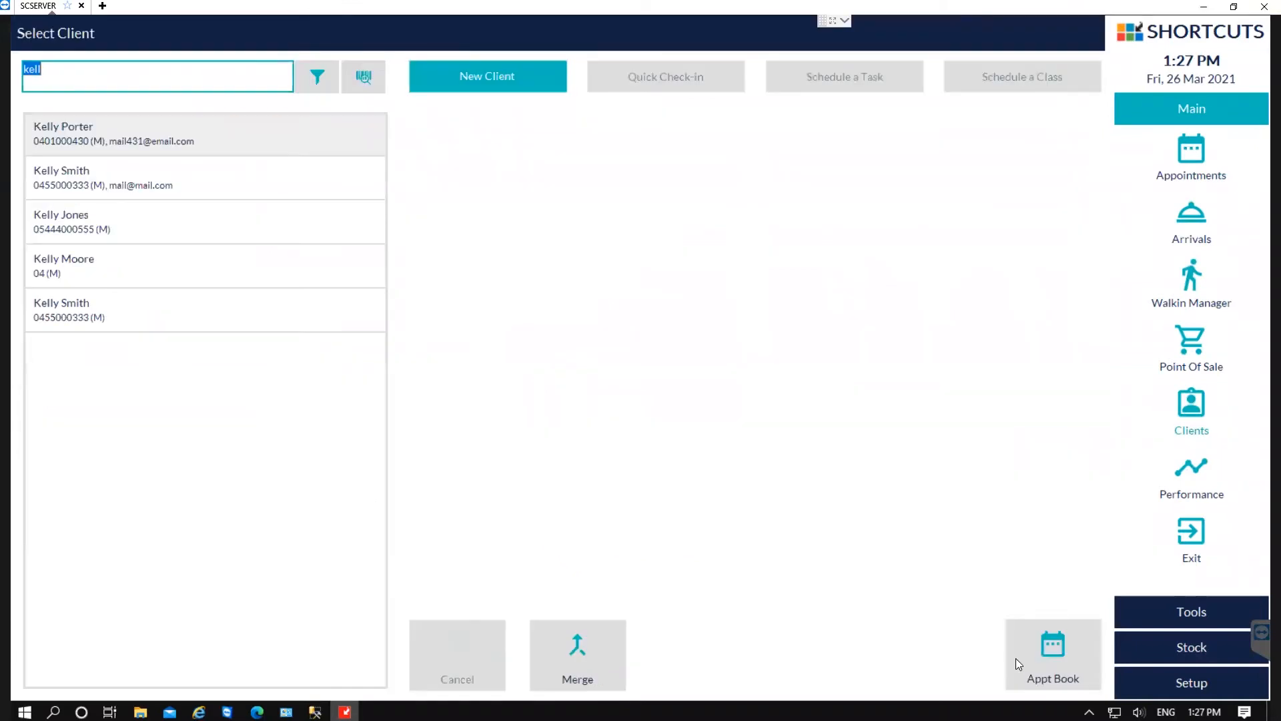
{"action": "mouse_move", "coordinate": [1012, 542]}
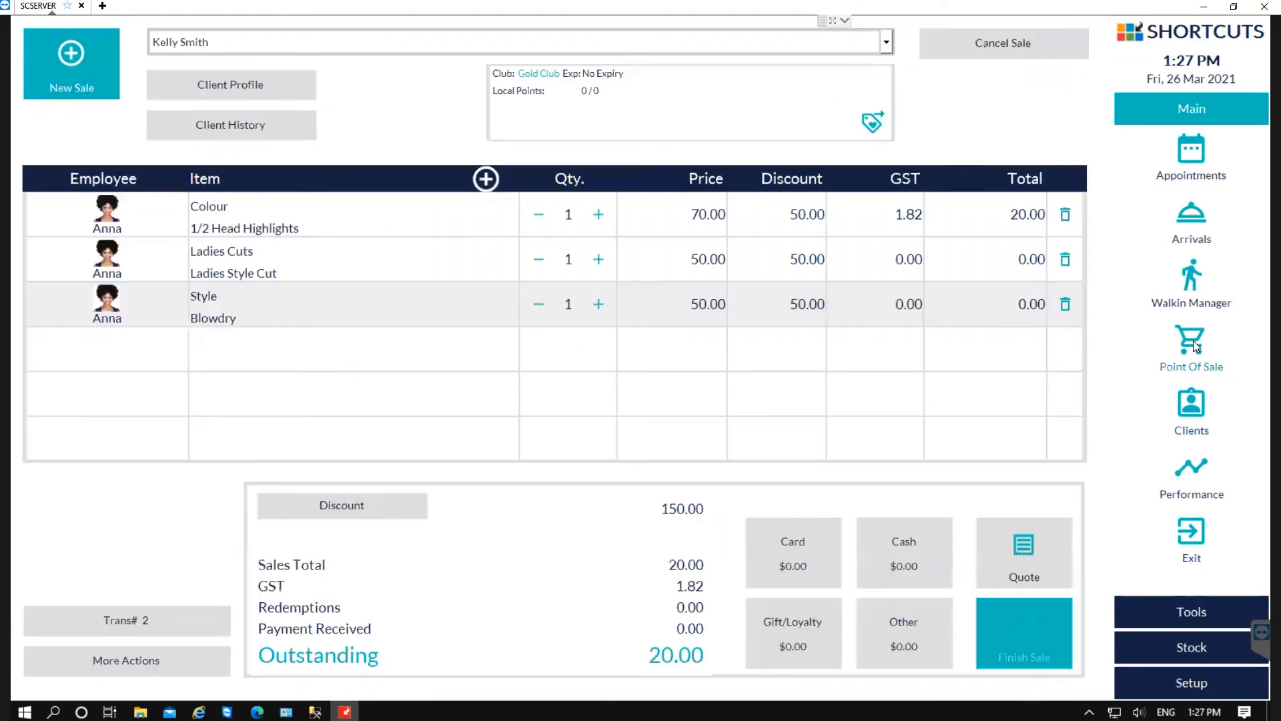
{"action": "left_click", "coordinate": [885, 42]}
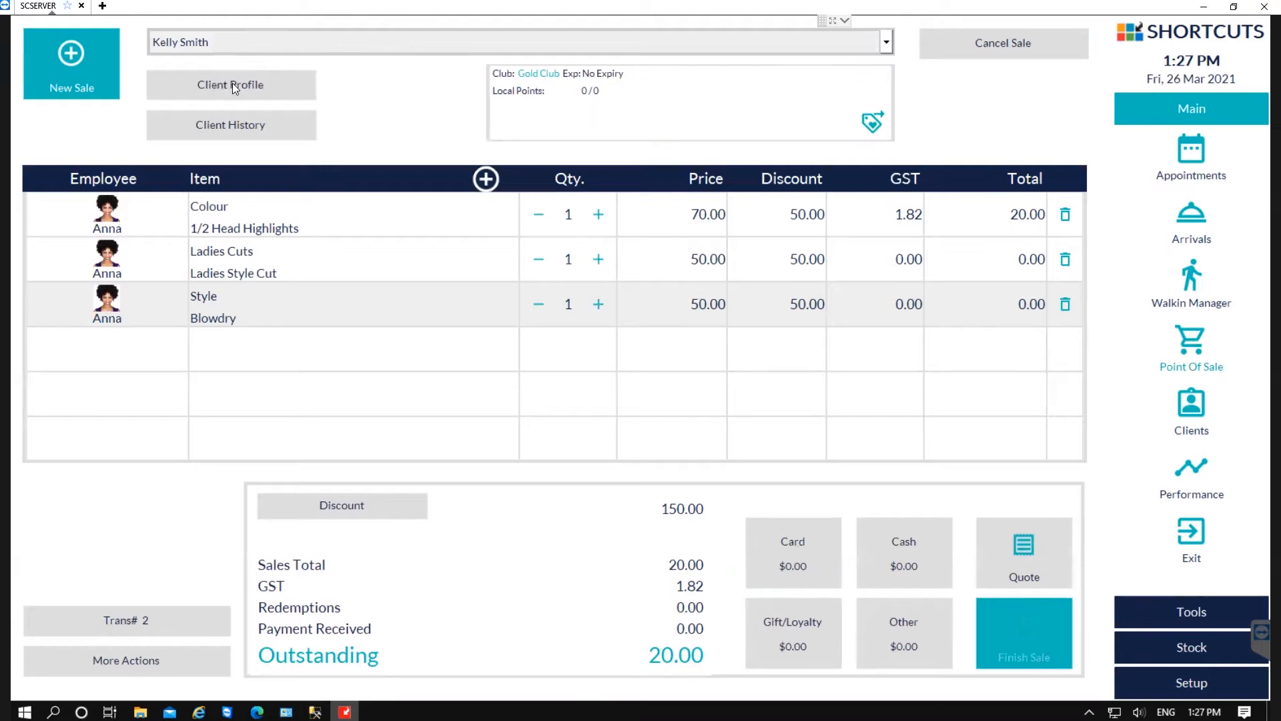
{"action": "left_click", "coordinate": [231, 84]}
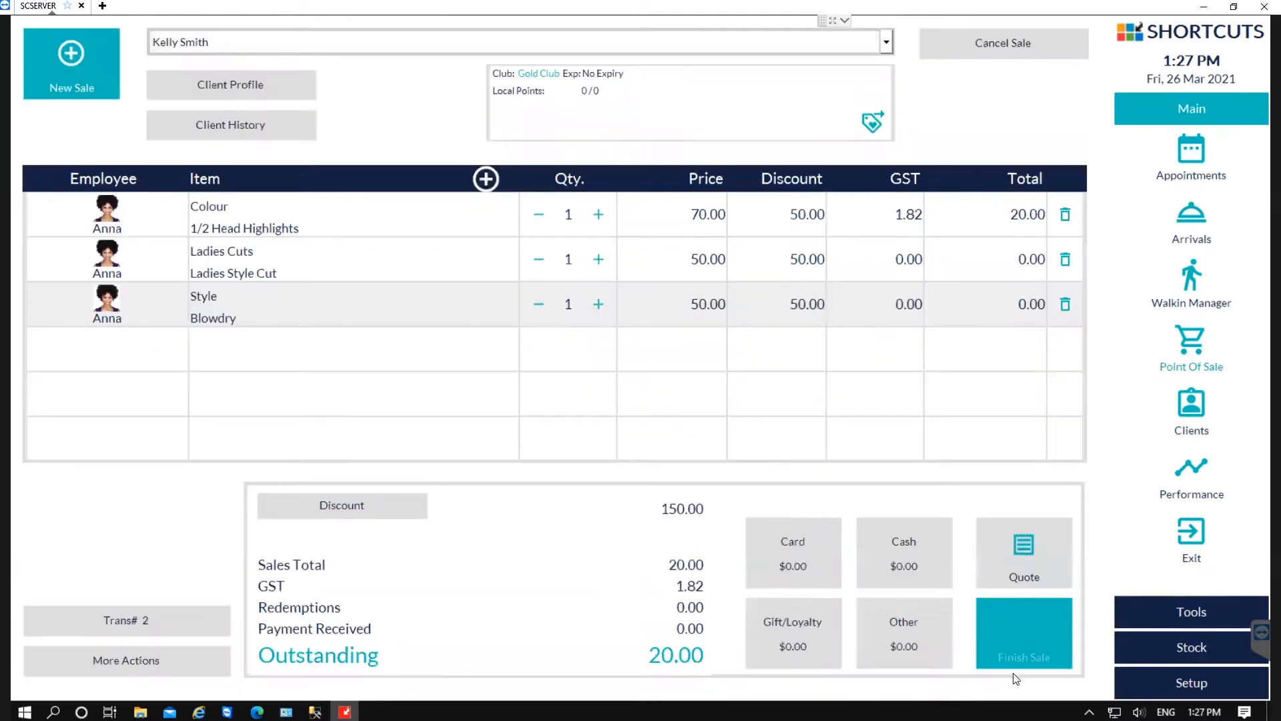
{"action": "left_click", "coordinate": [1190, 156]}
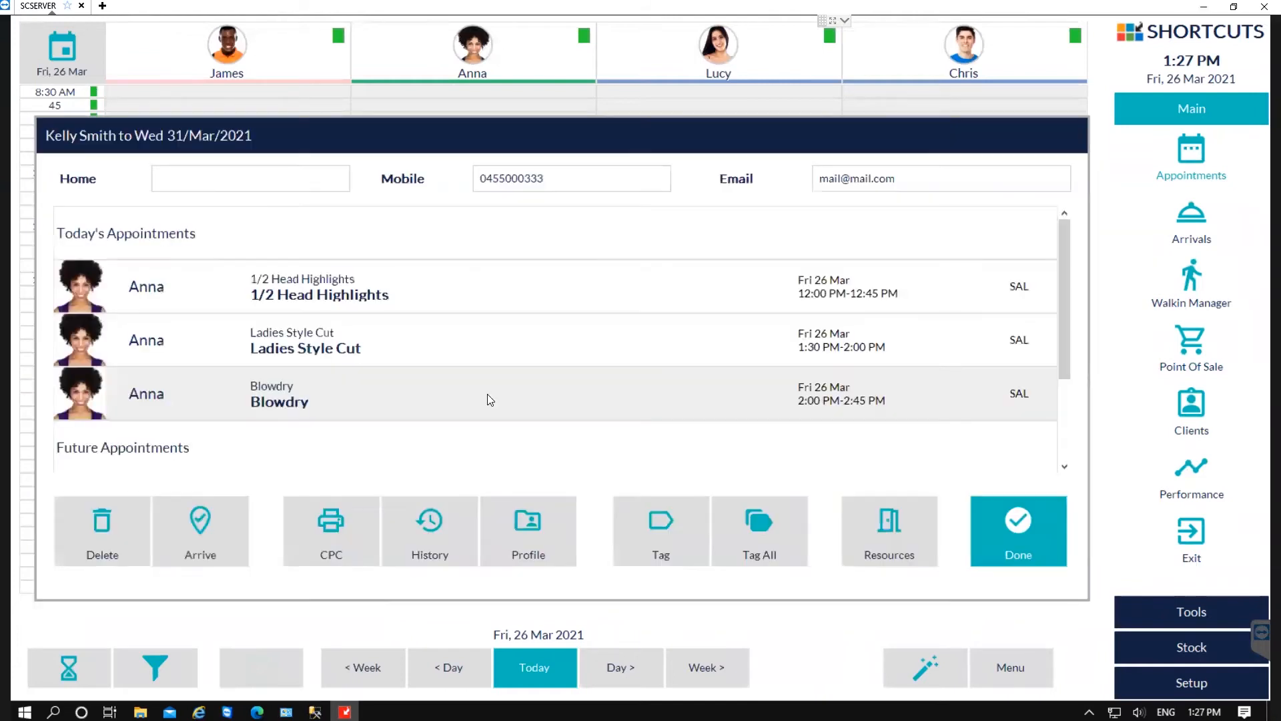
{"action": "mouse_move", "coordinate": [529, 518]}
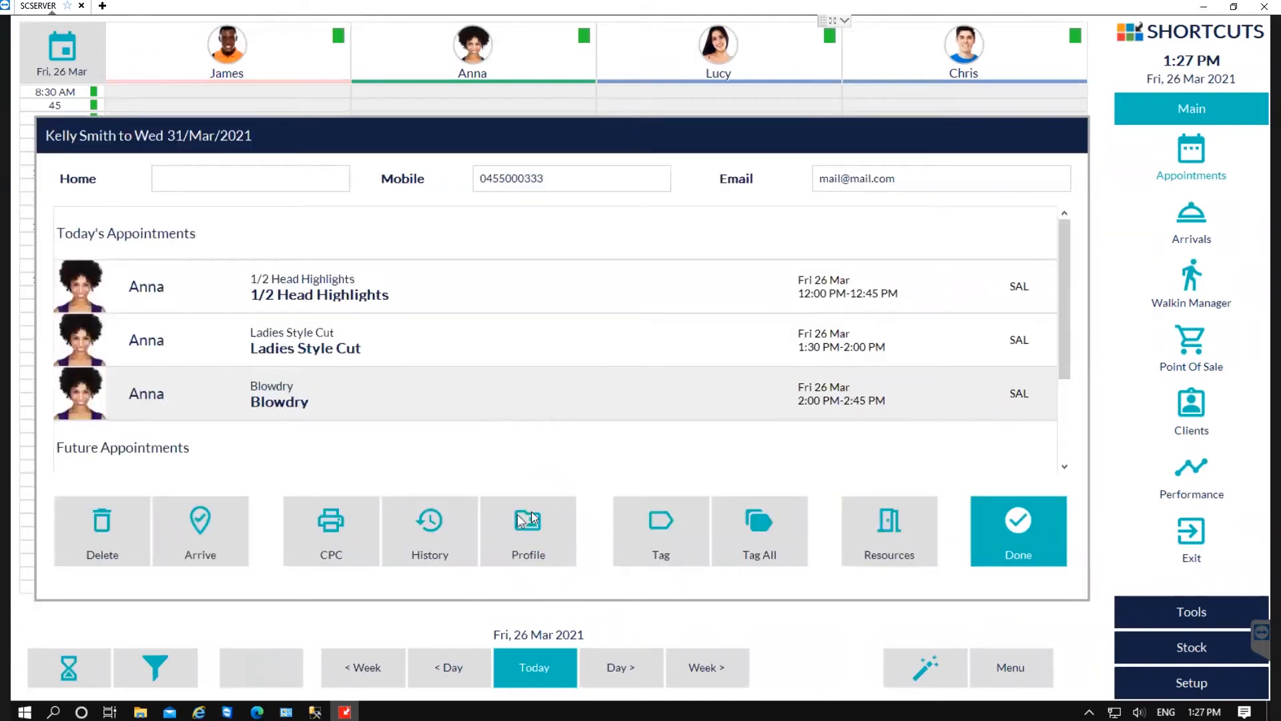
{"action": "left_click", "coordinate": [528, 529]}
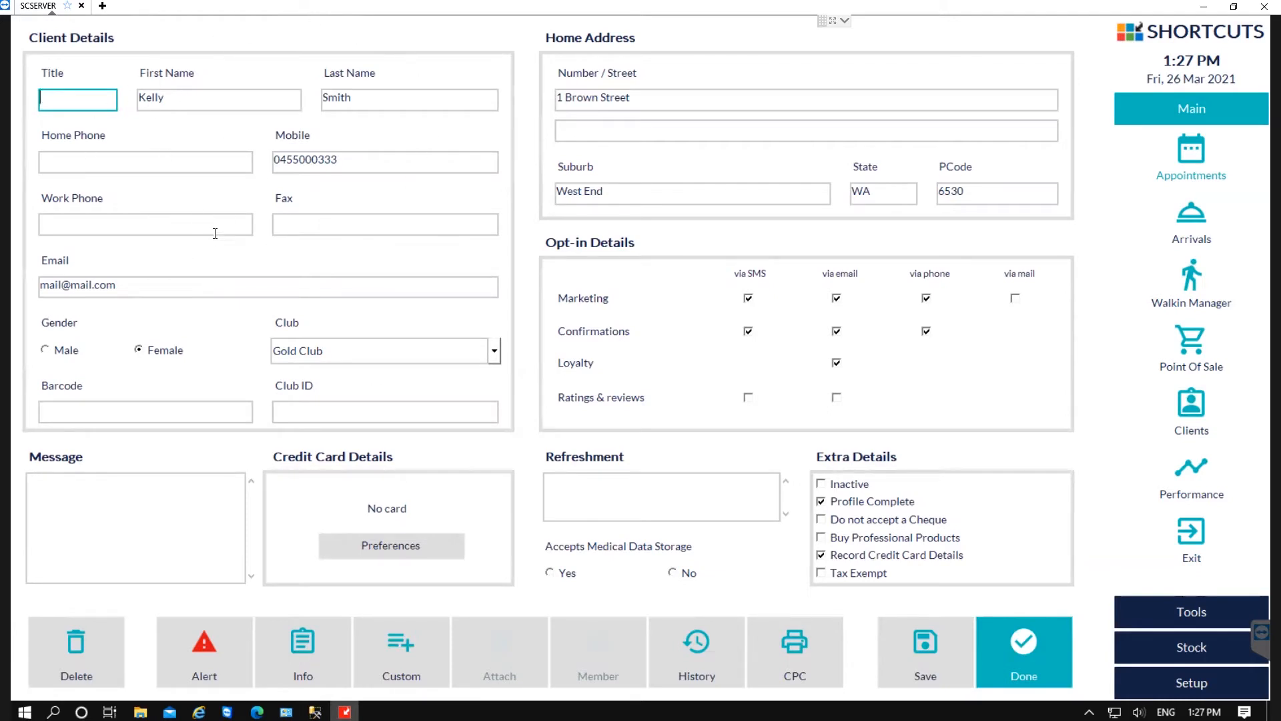
{"action": "mouse_move", "coordinate": [286, 164]}
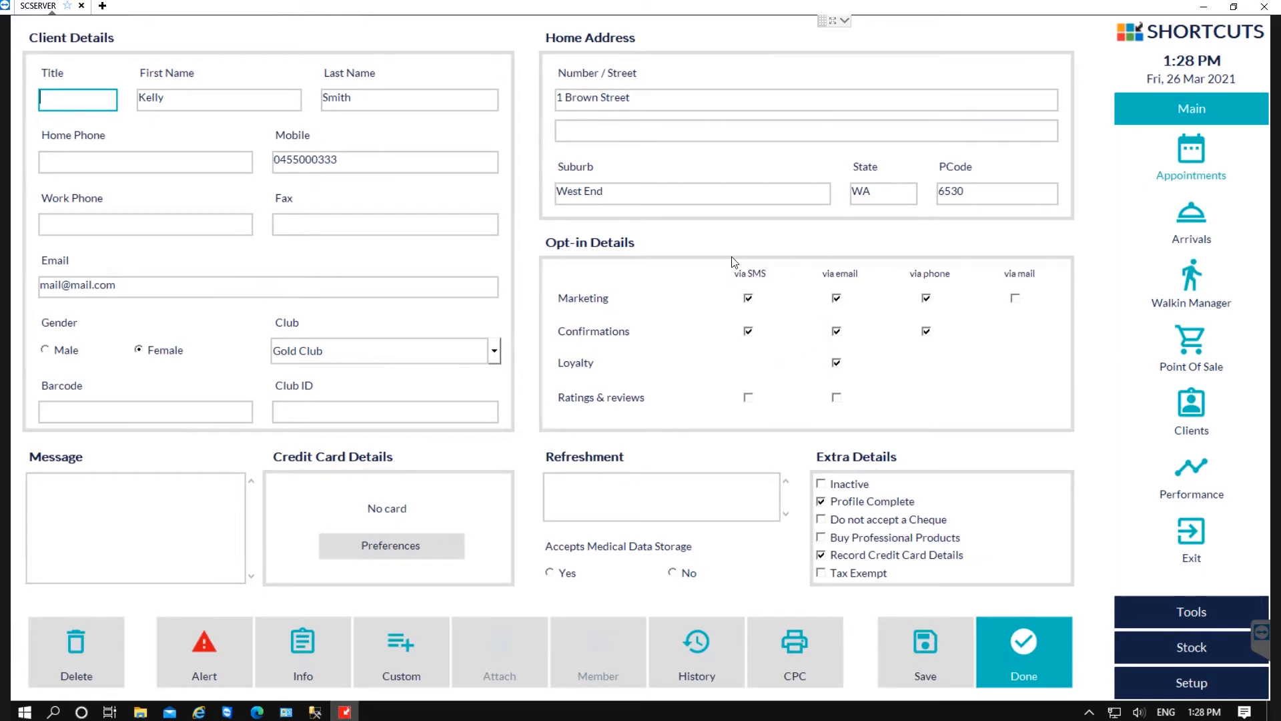
{"action": "mouse_move", "coordinate": [1085, 366]}
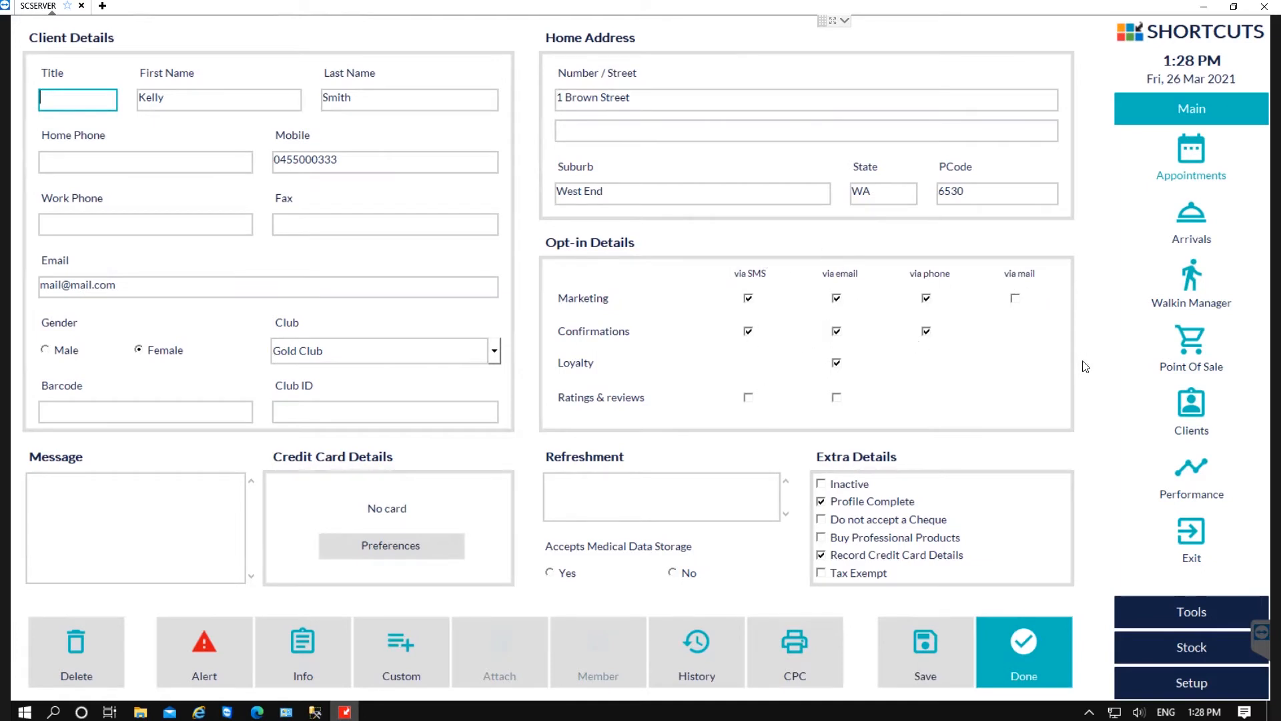
{"action": "mouse_move", "coordinate": [160, 480]}
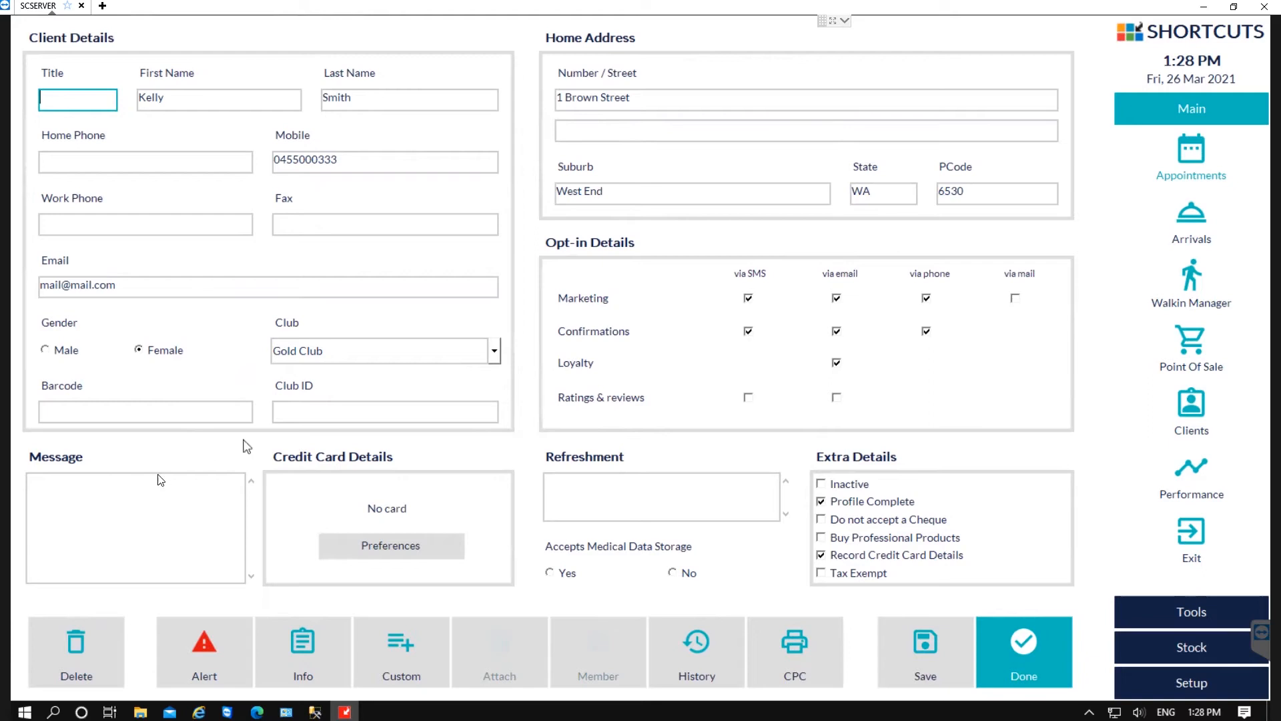
{"action": "mouse_move", "coordinate": [27, 567]}
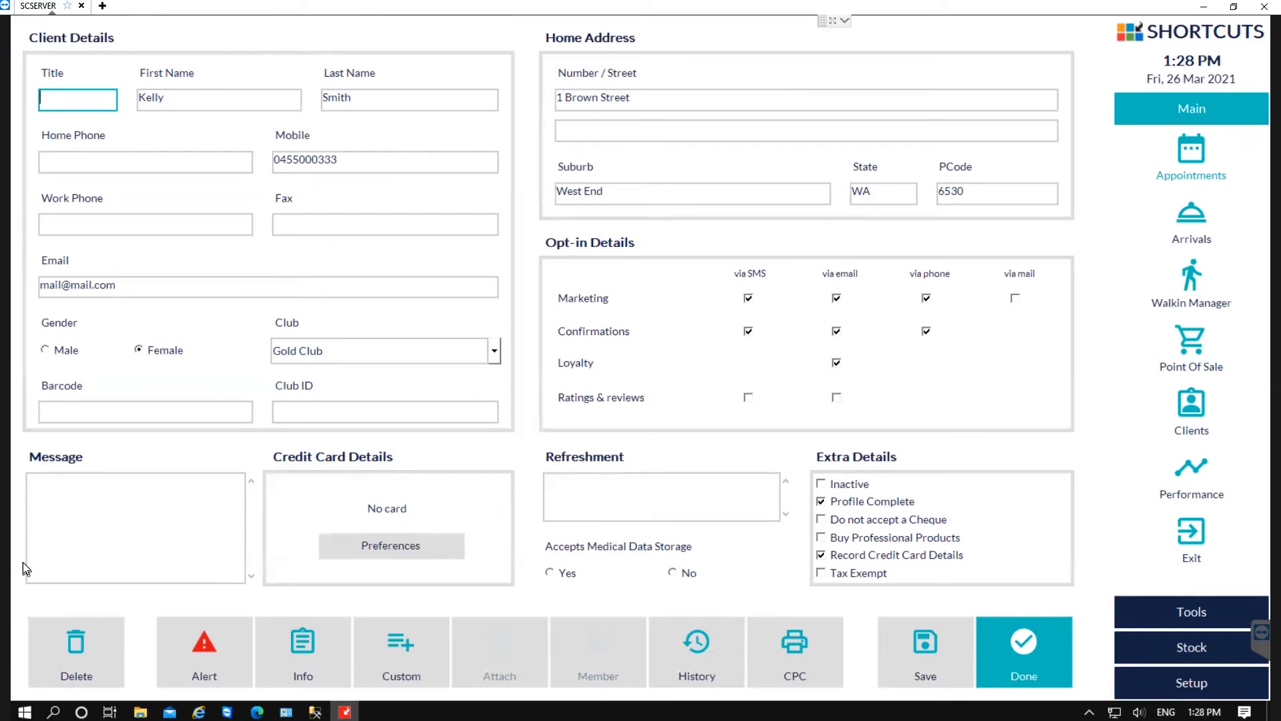
{"action": "mouse_move", "coordinate": [459, 494]}
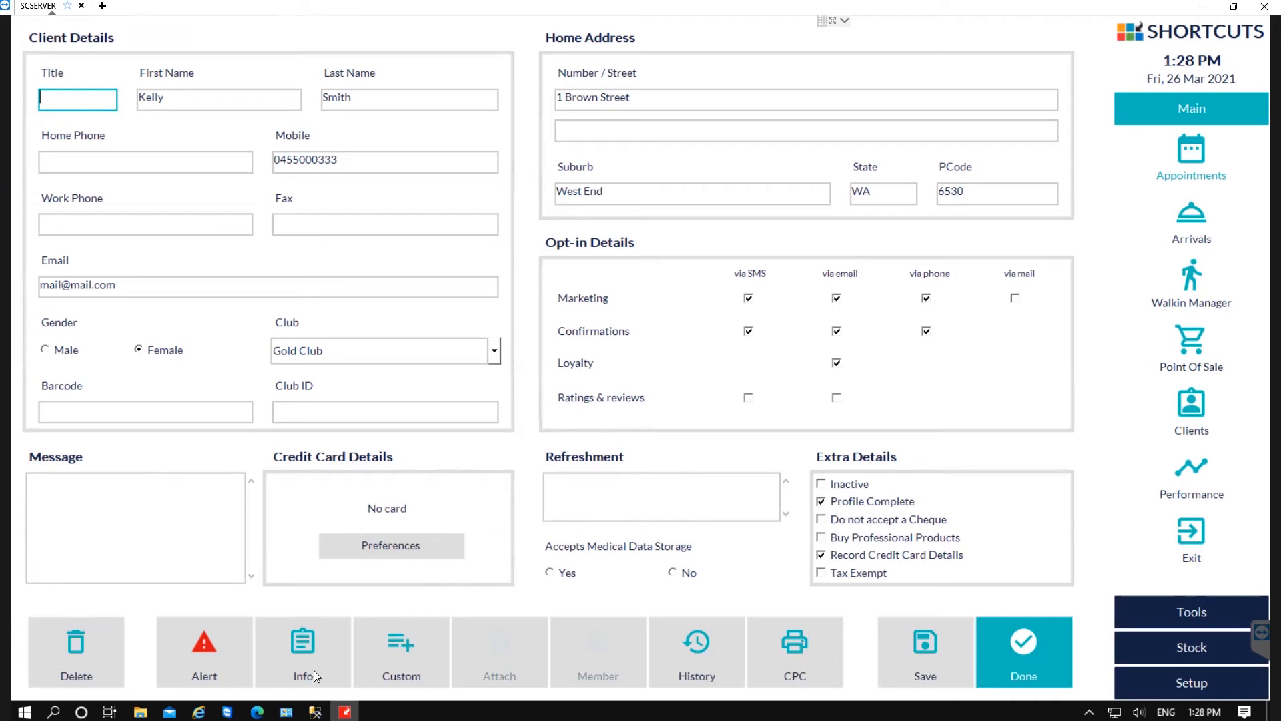
{"action": "left_click", "coordinate": [301, 652]}
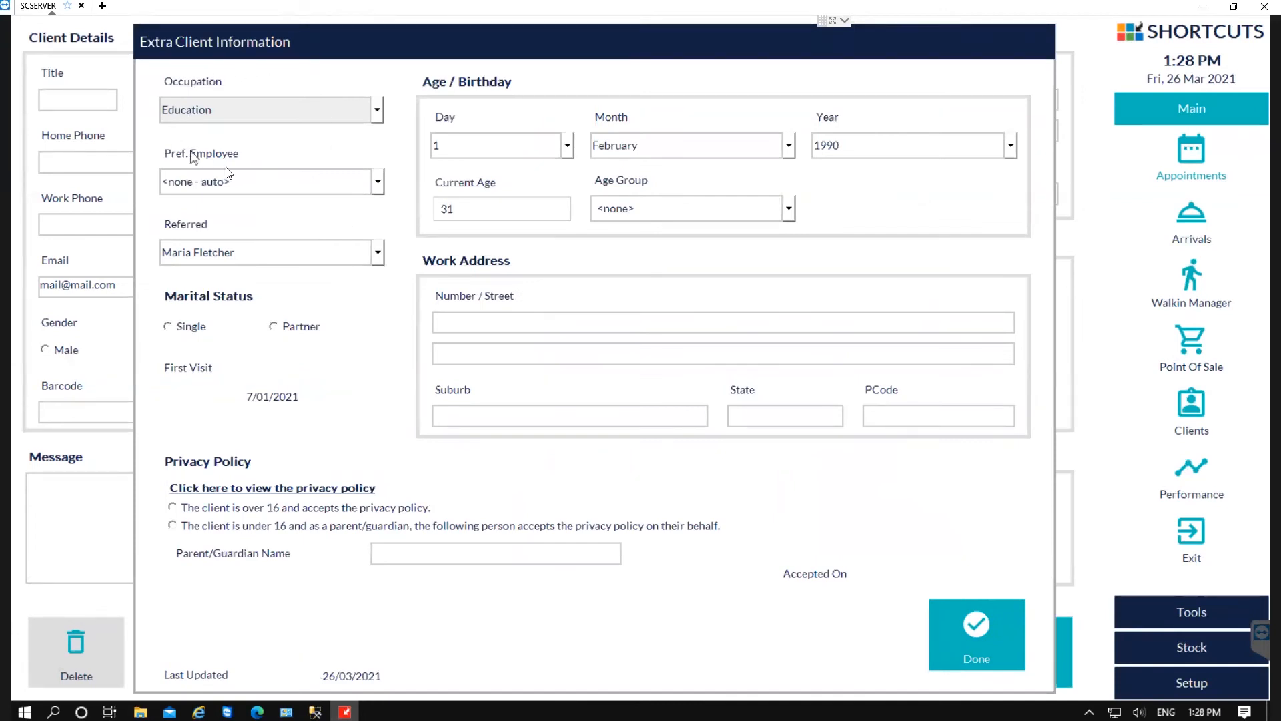
{"action": "mouse_move", "coordinate": [263, 247]}
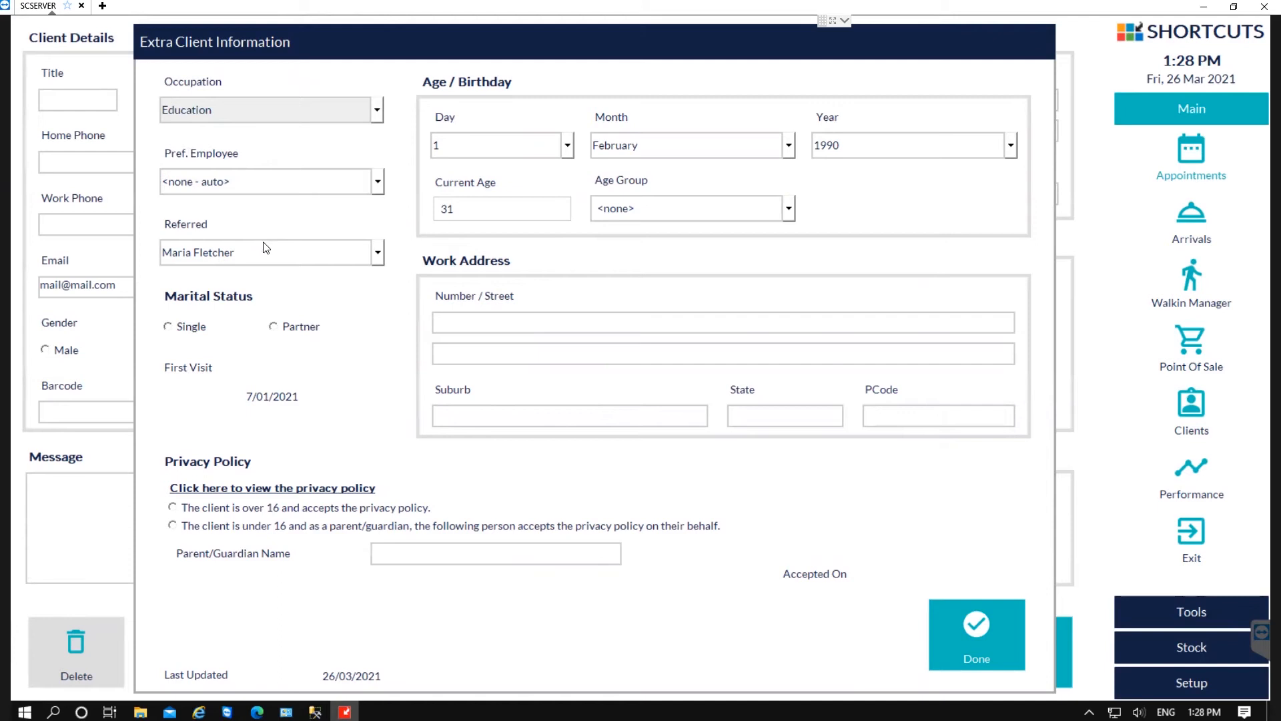
{"action": "mouse_move", "coordinate": [267, 268]}
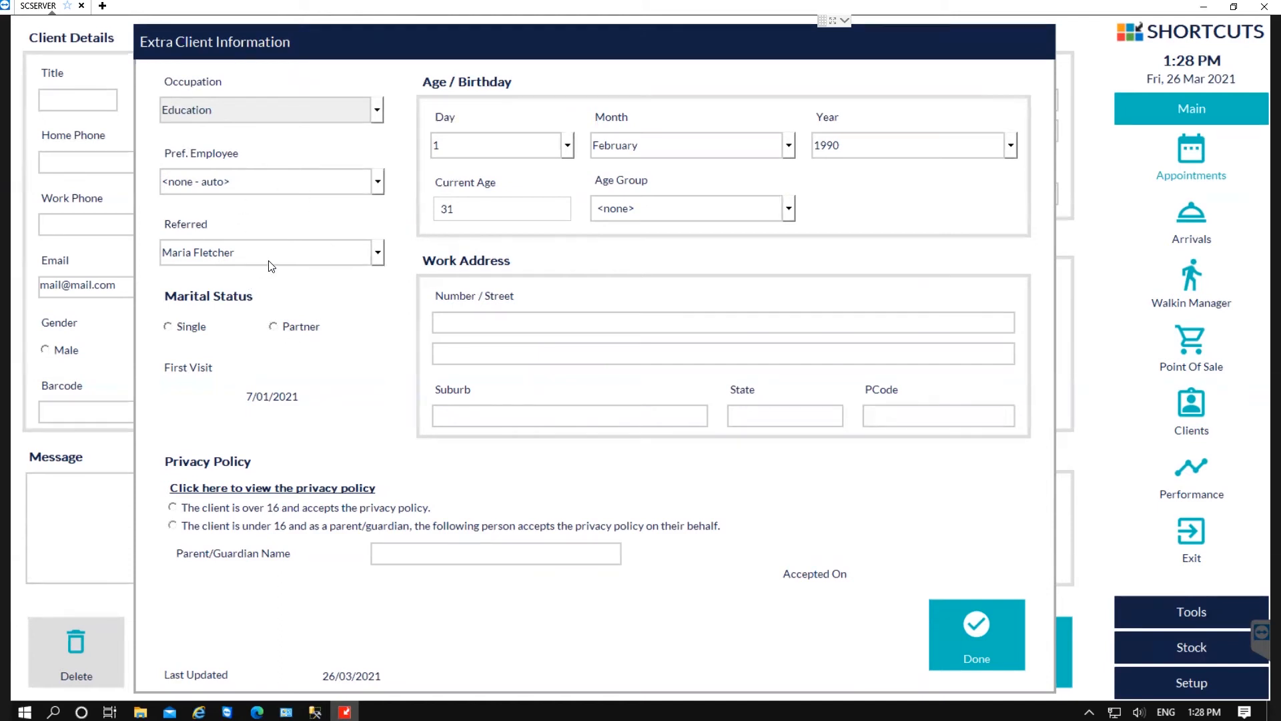
{"action": "left_click", "coordinate": [375, 251]}
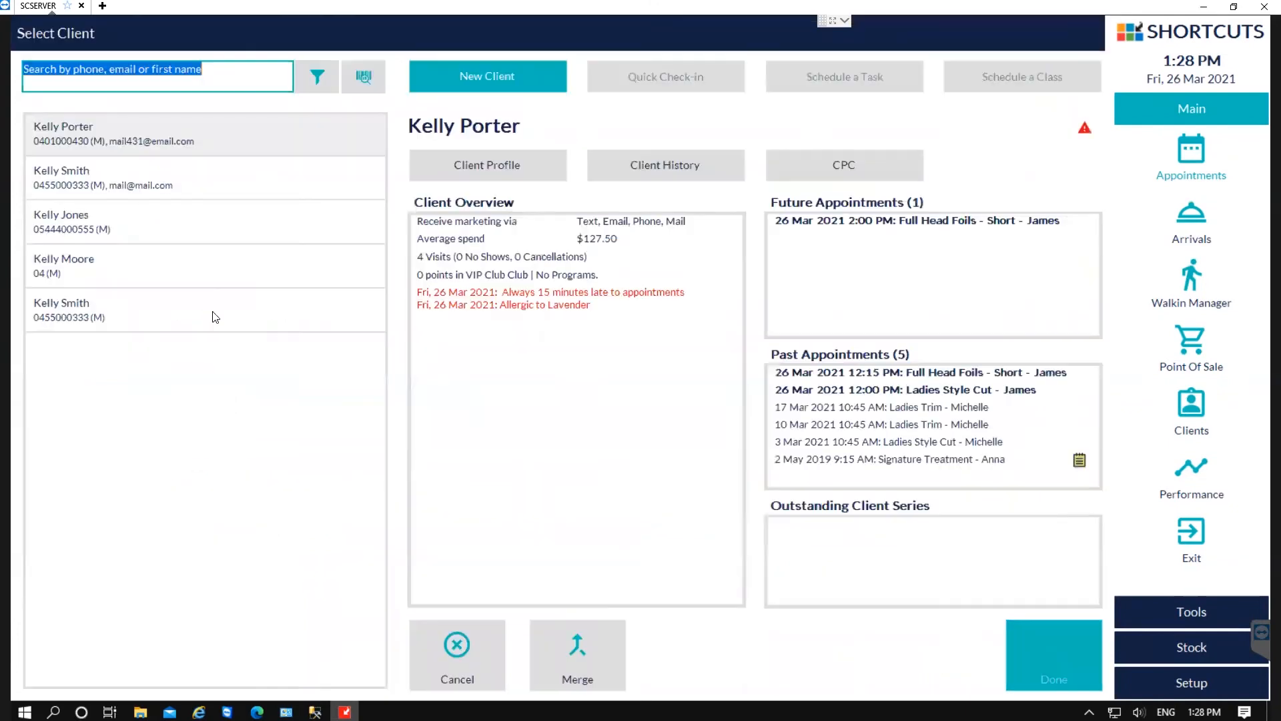
{"action": "mouse_move", "coordinate": [167, 46]}
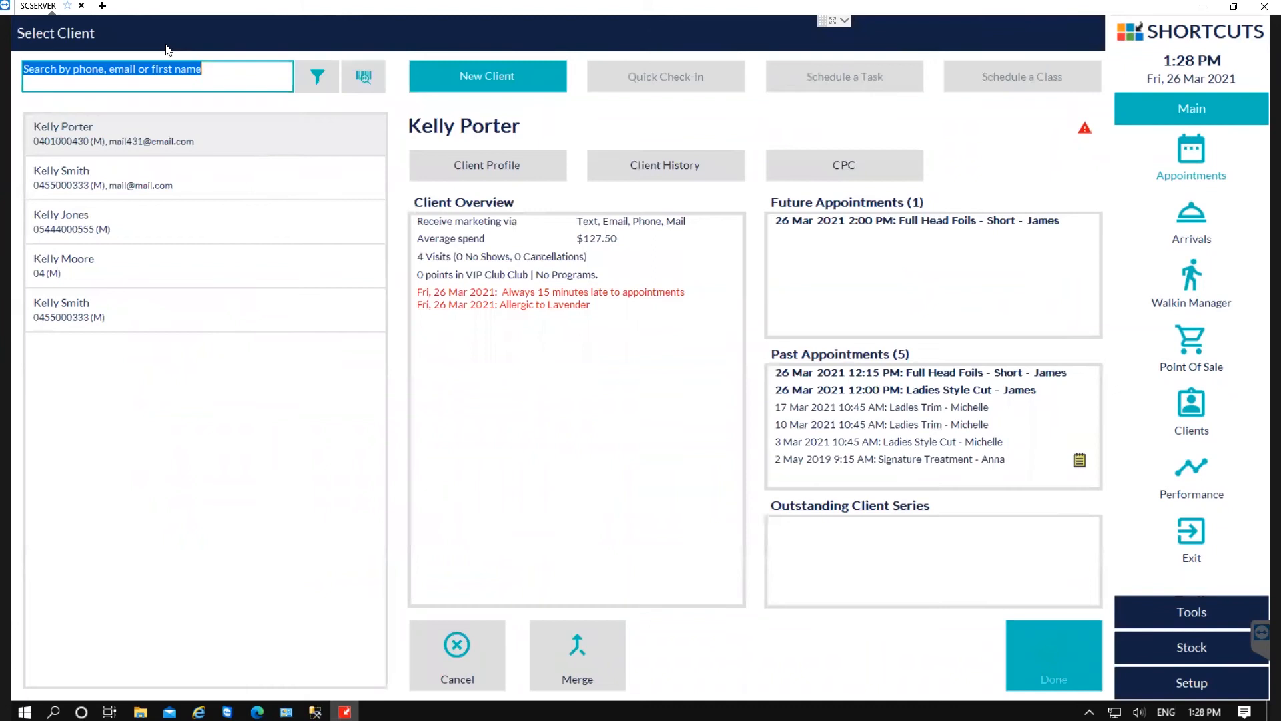
{"action": "type", "text": "mar"}
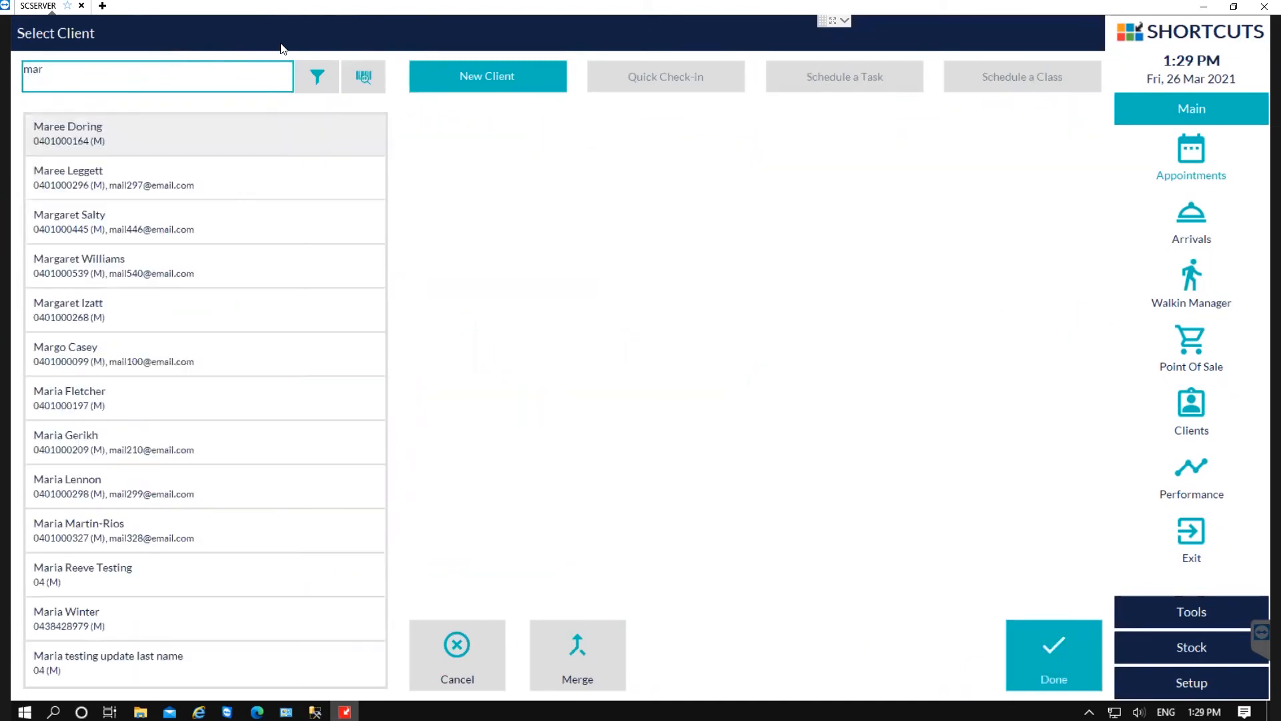
{"action": "left_click", "coordinate": [123, 133]}
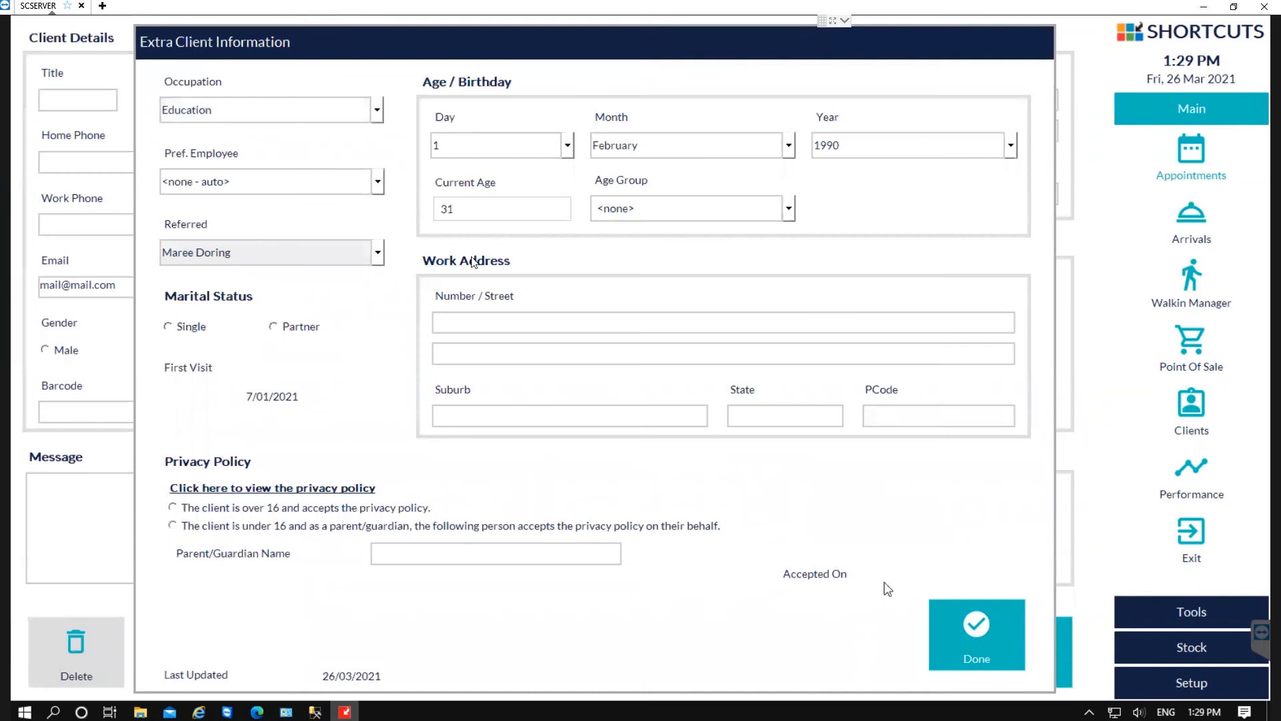
{"action": "mouse_move", "coordinate": [550, 88]}
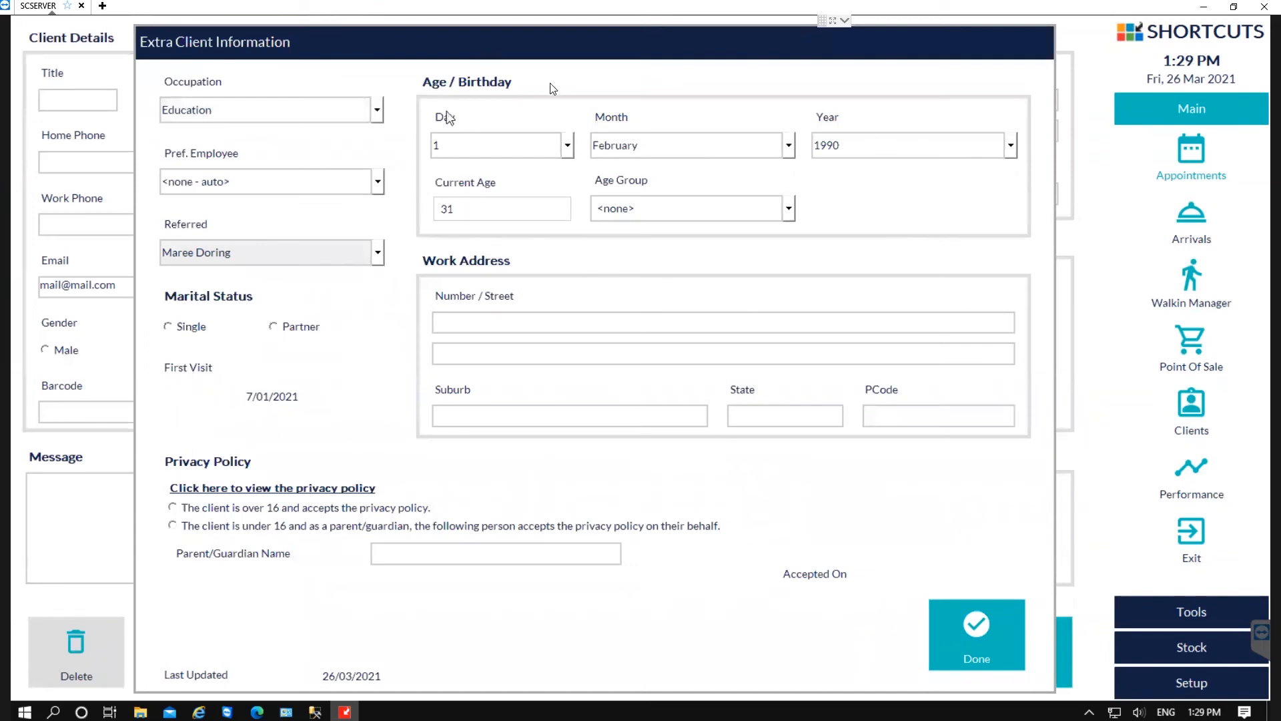
{"action": "mouse_move", "coordinate": [499, 284]}
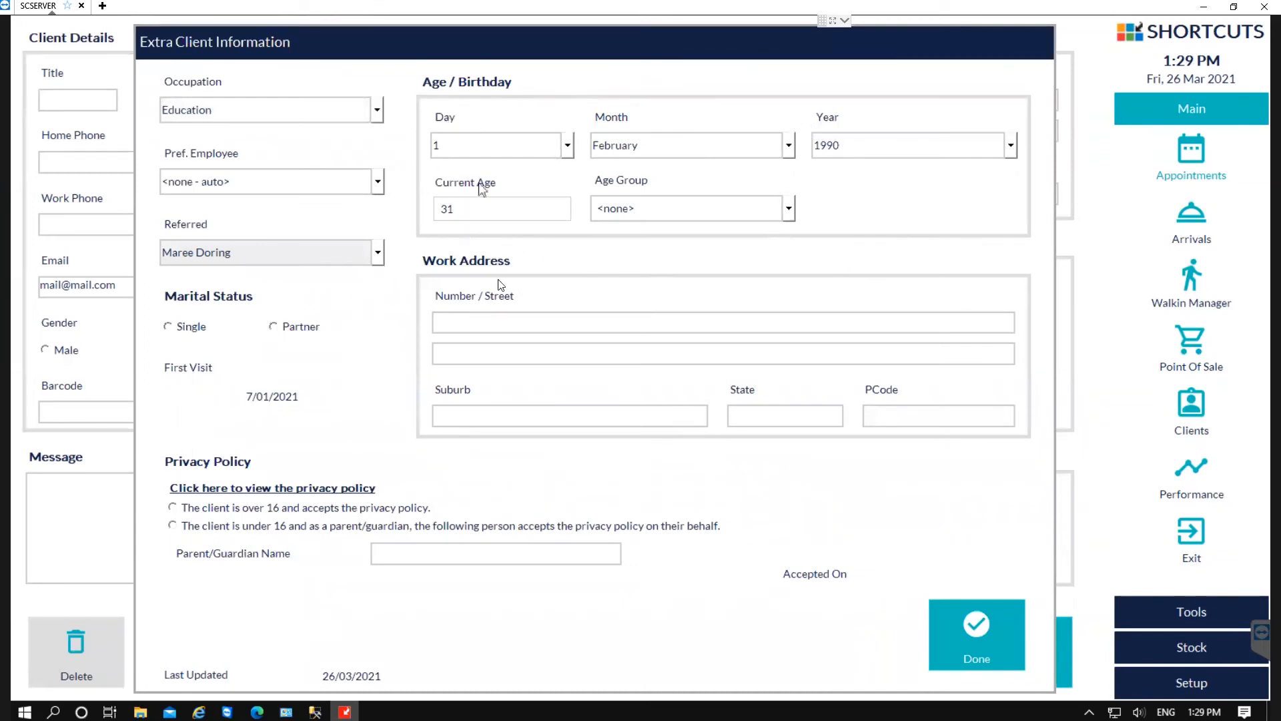
{"action": "mouse_move", "coordinate": [365, 399]}
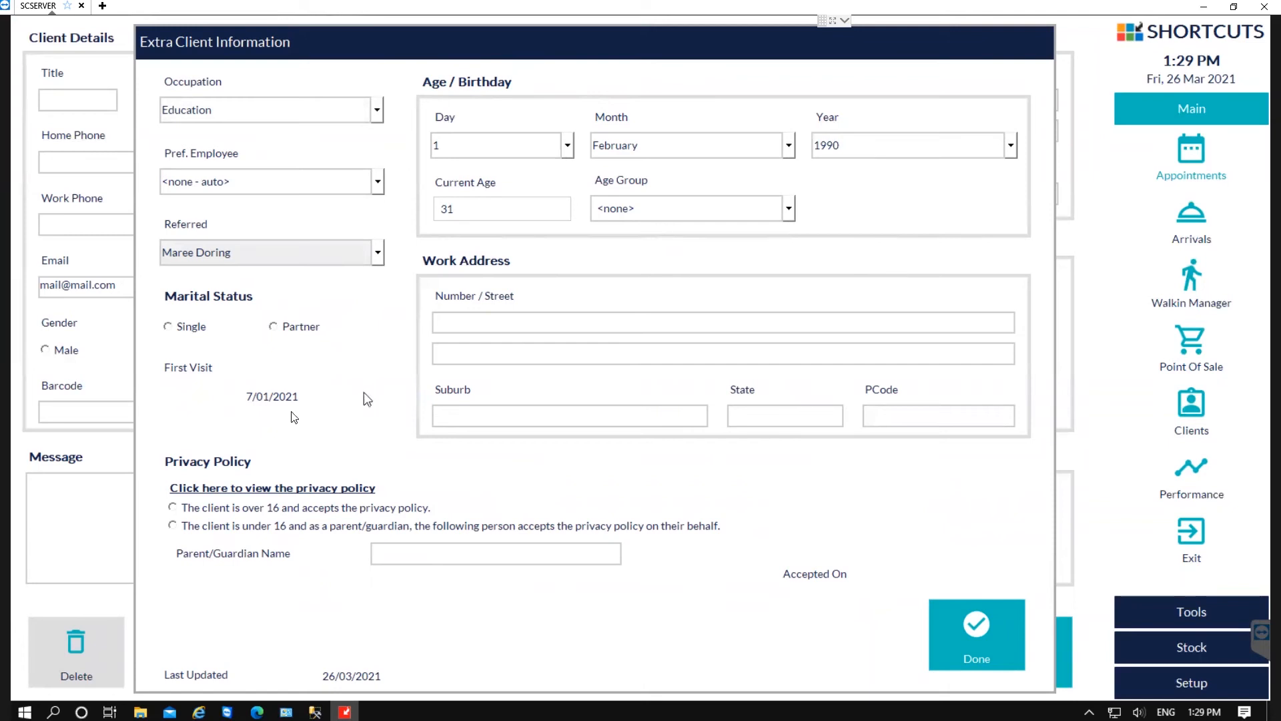
{"action": "mouse_move", "coordinate": [462, 626]}
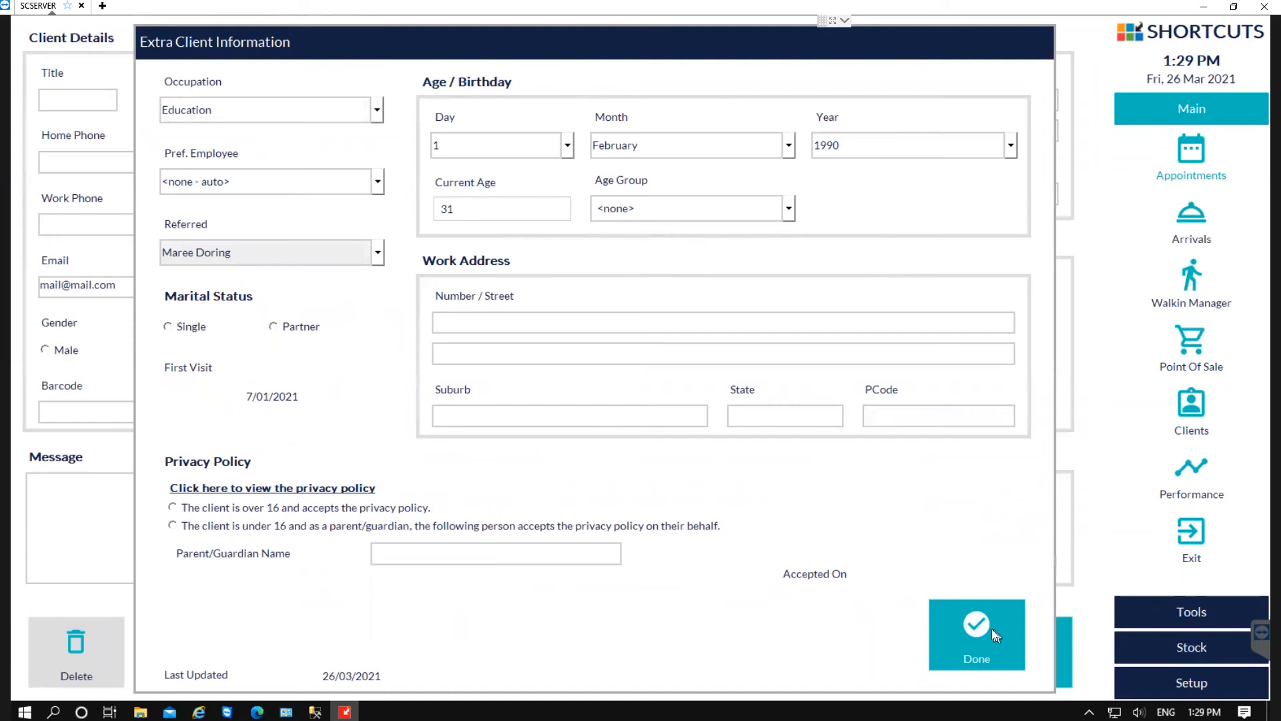
{"action": "left_click", "coordinate": [977, 634]}
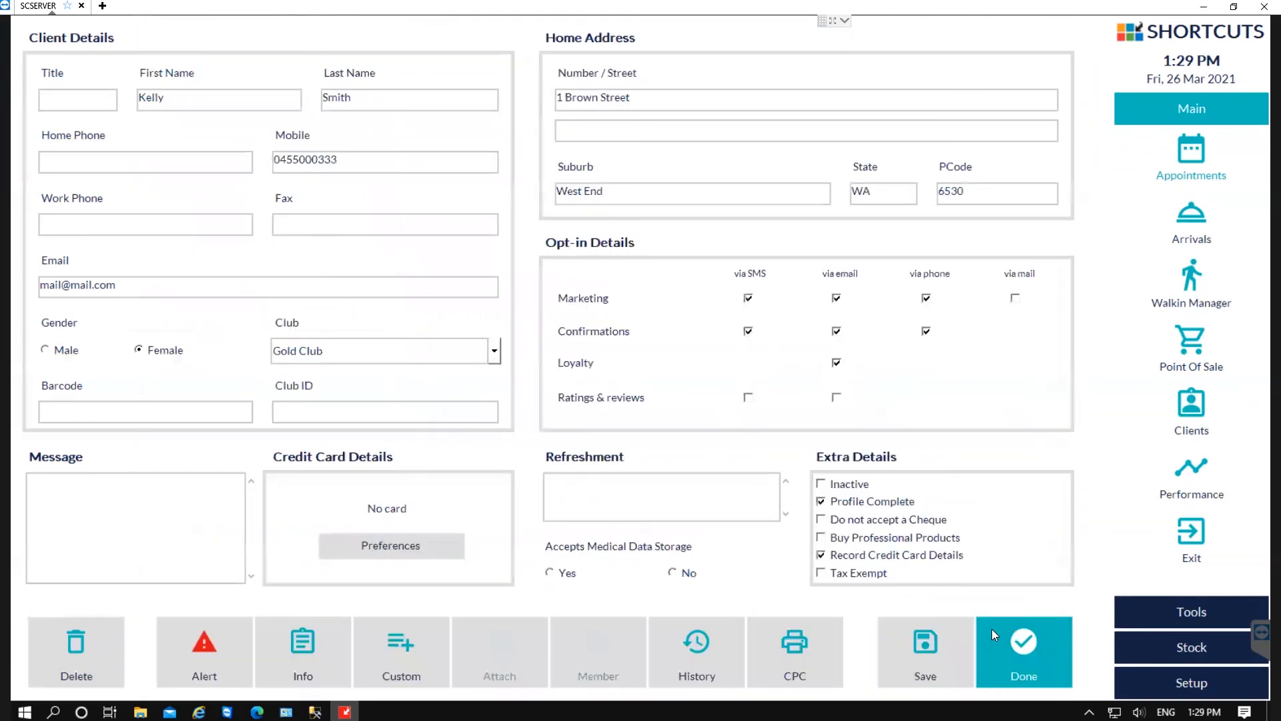
{"action": "mouse_move", "coordinate": [783, 543]}
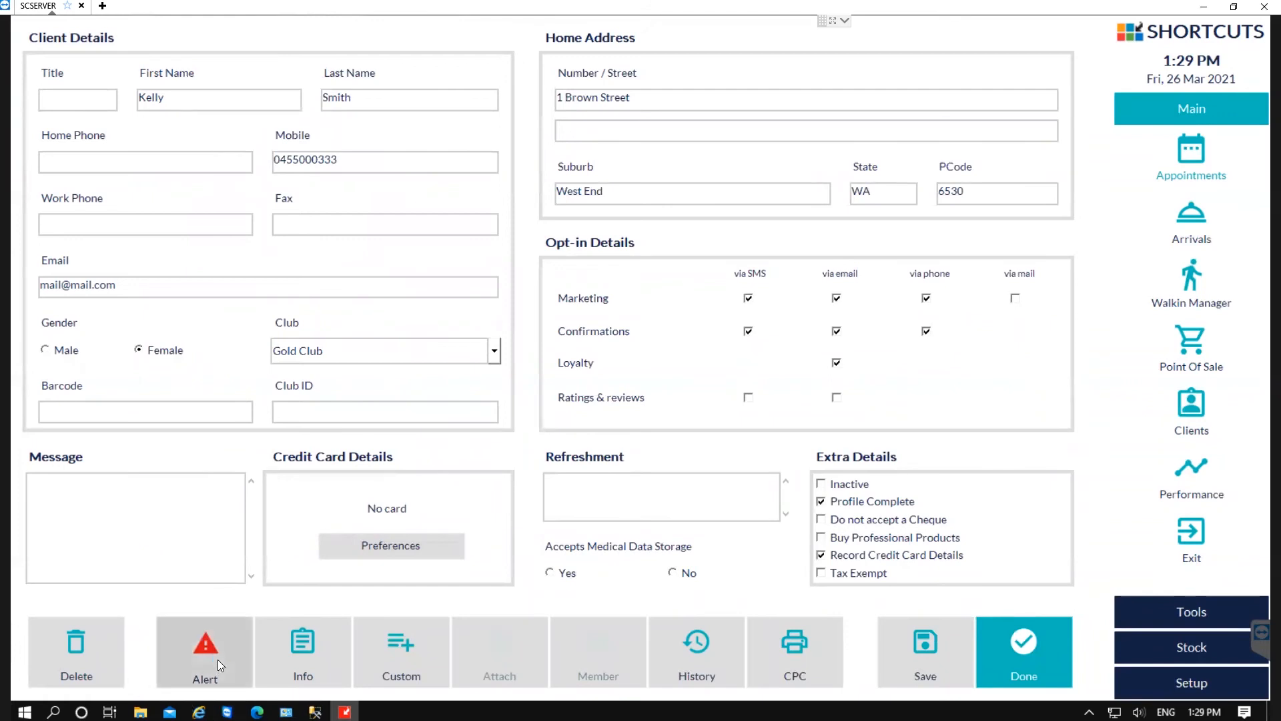
{"action": "left_click", "coordinate": [204, 646]}
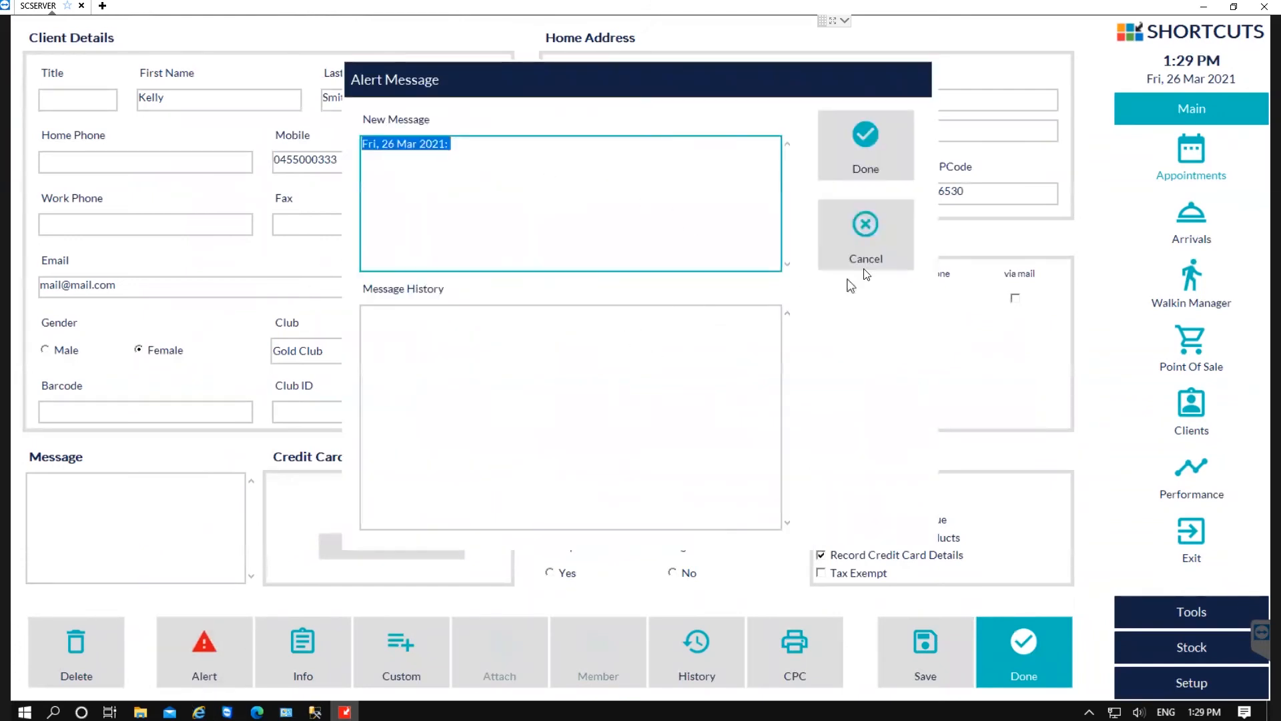
{"action": "left_click", "coordinate": [865, 234]}
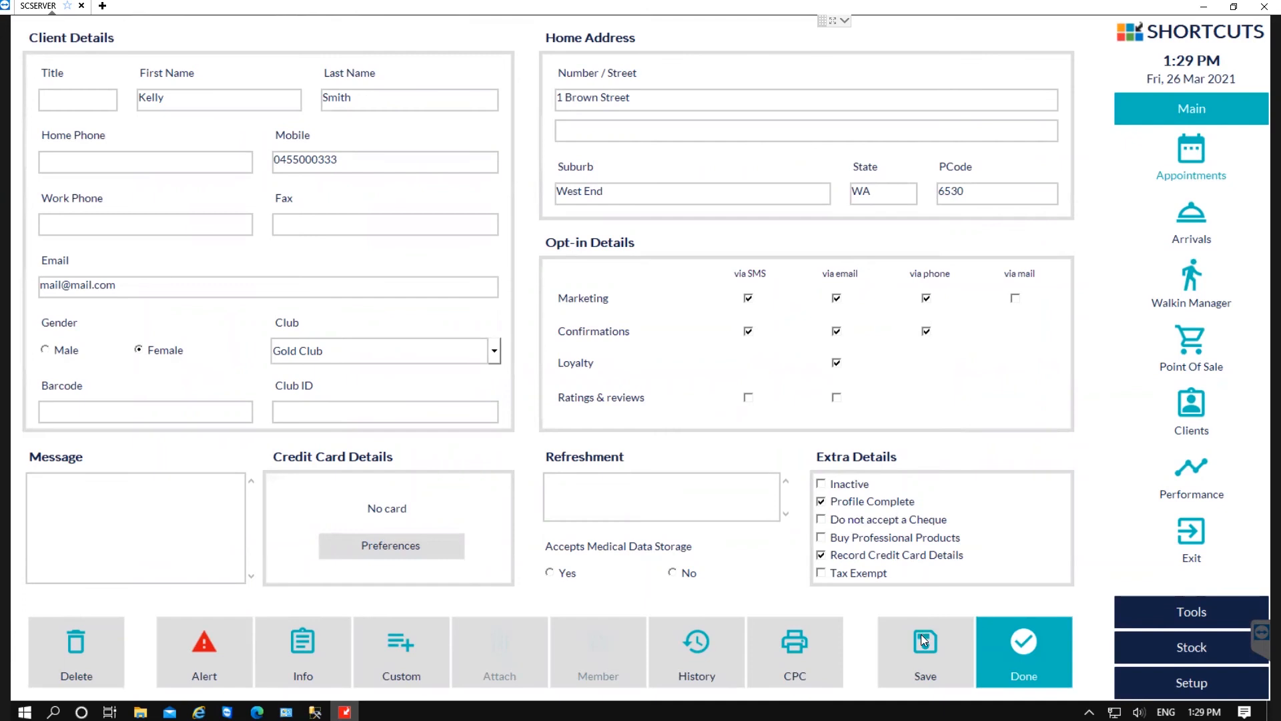
{"action": "left_click", "coordinate": [1023, 651]}
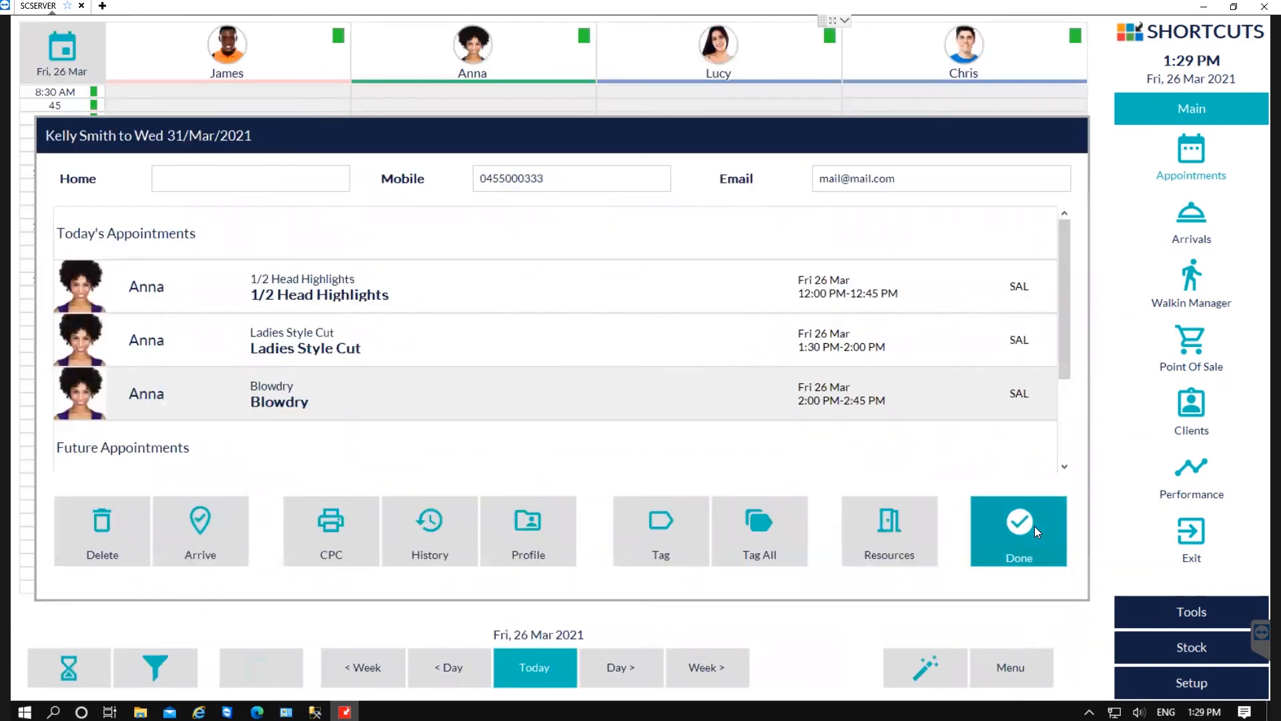
{"action": "left_click", "coordinate": [1018, 532]}
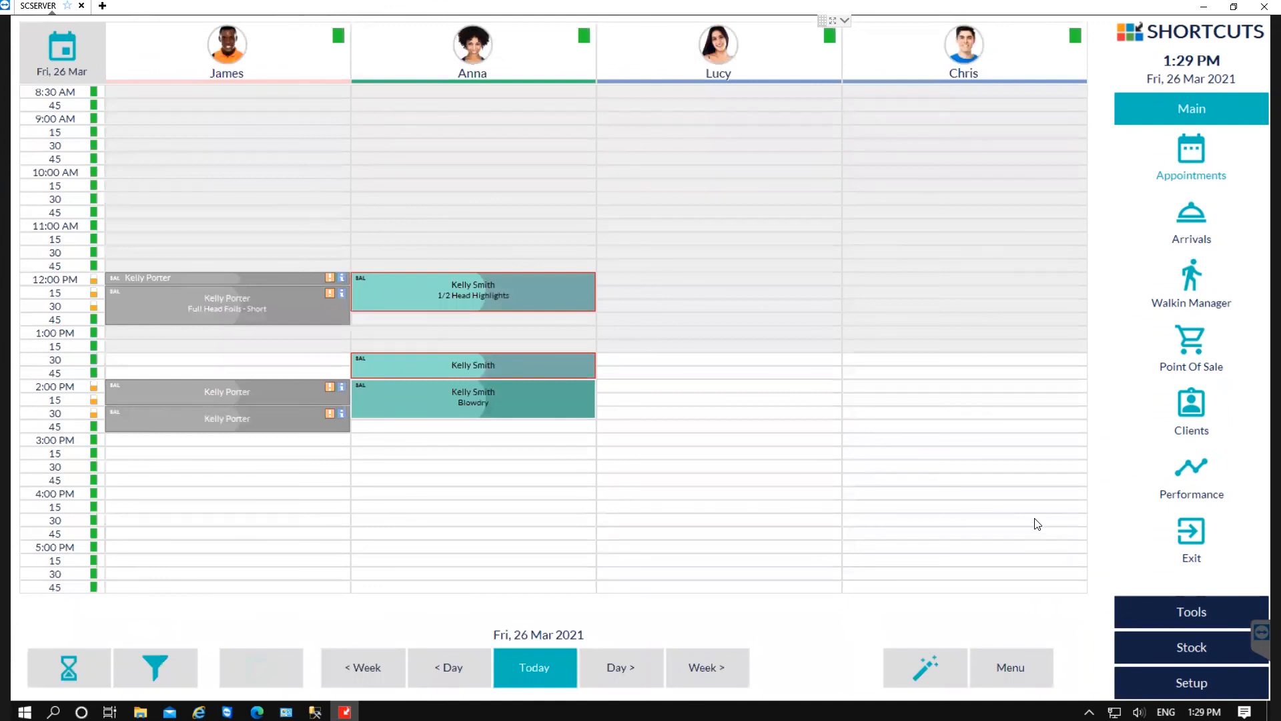